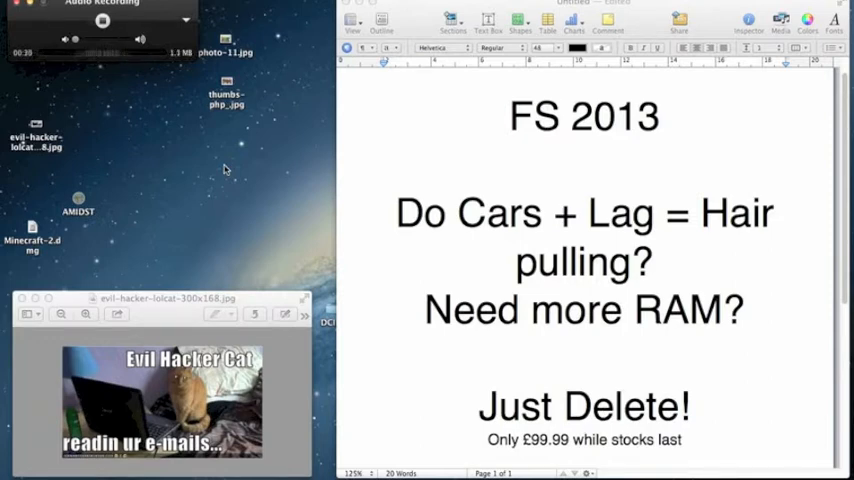
{"action": "mouse_move", "coordinate": [208, 170]}
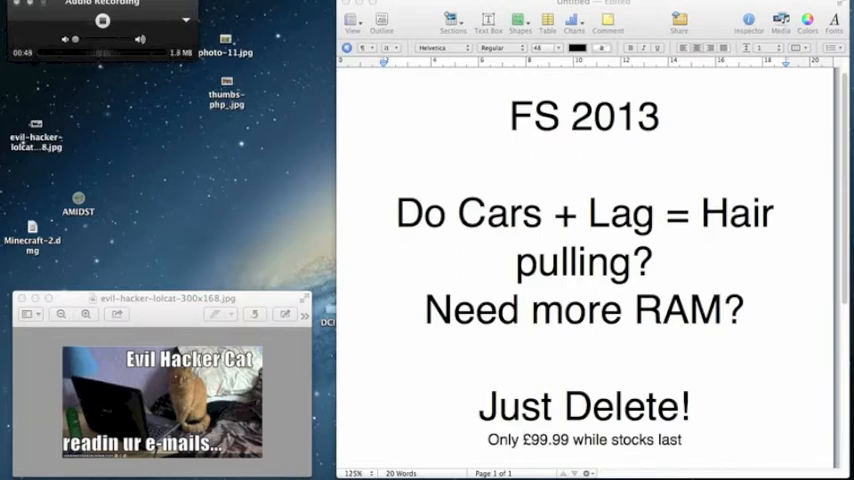
Open the hidden user Library folder from the Go menu
{"action": "left_click", "coordinate": [200, 5]}
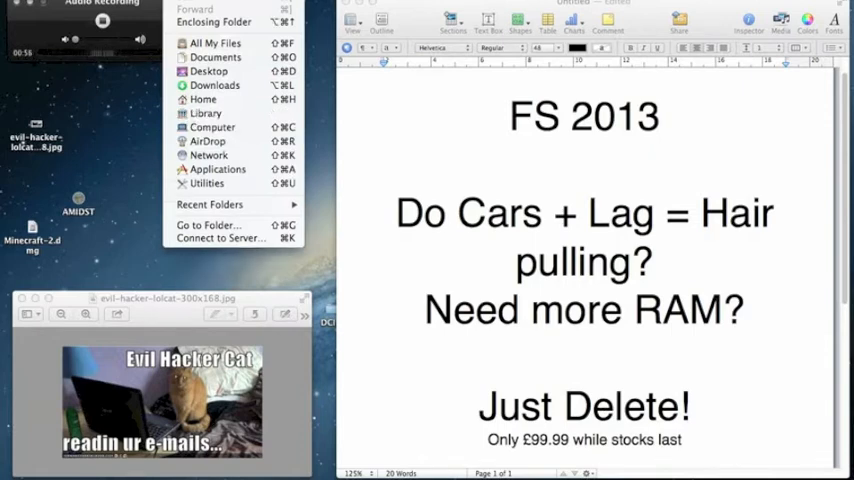
{"action": "mouse_move", "coordinate": [203, 99]}
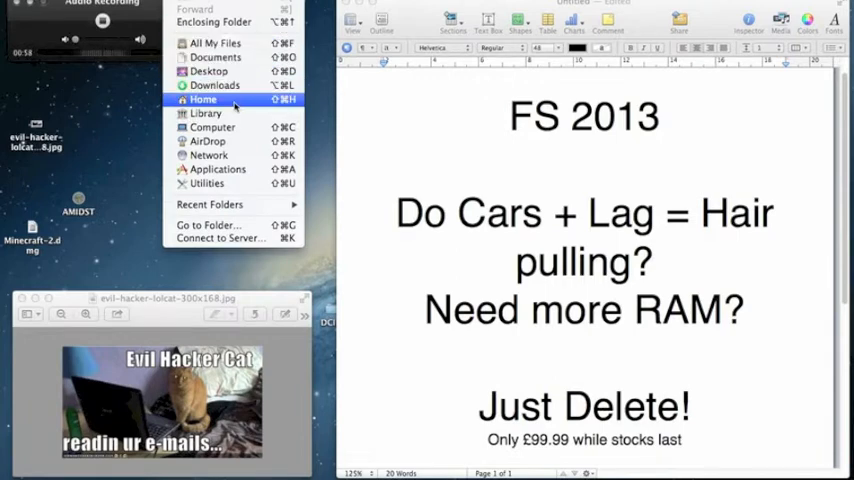
{"action": "mouse_move", "coordinate": [205, 113]}
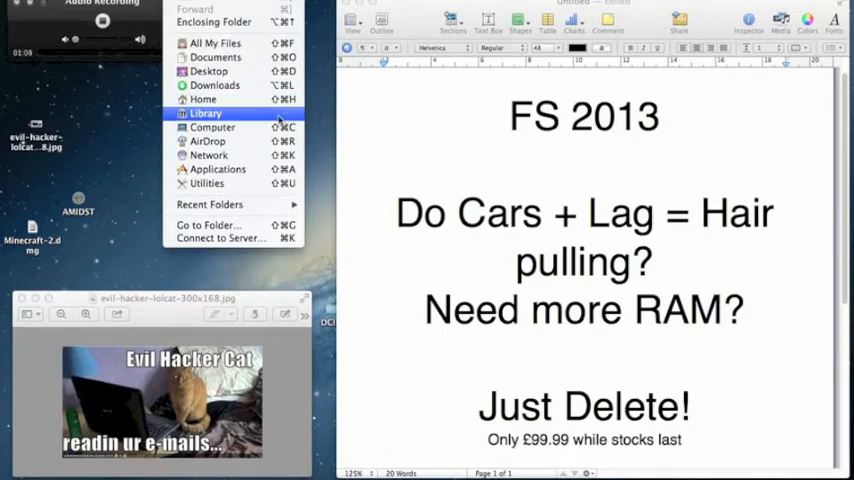
{"action": "left_click", "coordinate": [205, 113]}
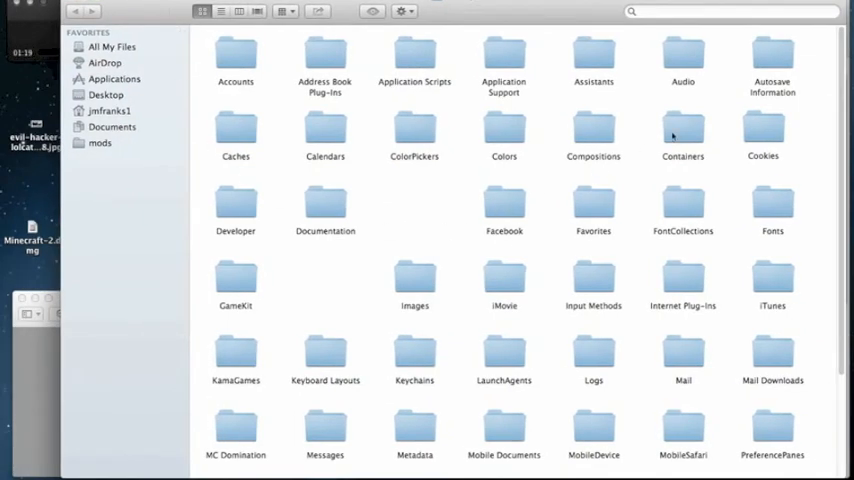
Open Containers, then the com.focus-home Farming Simulator 2013 container folder
{"action": "left_click", "coordinate": [683, 130]}
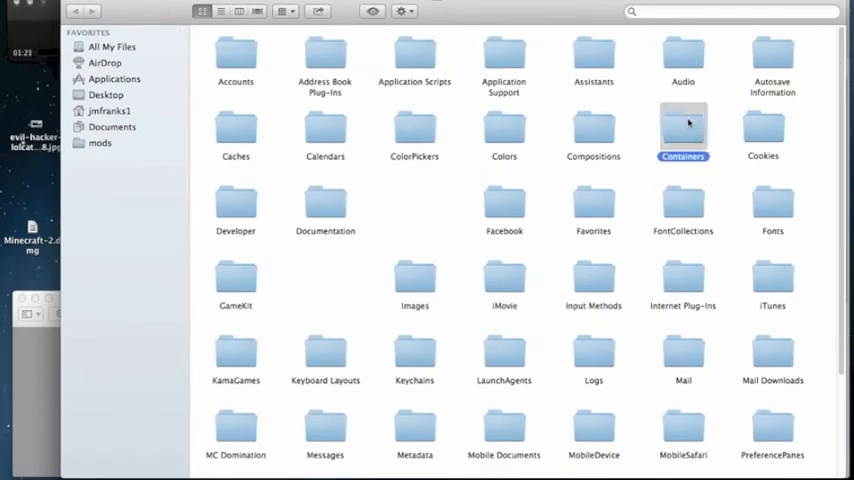
{"action": "double_click", "coordinate": [683, 130]}
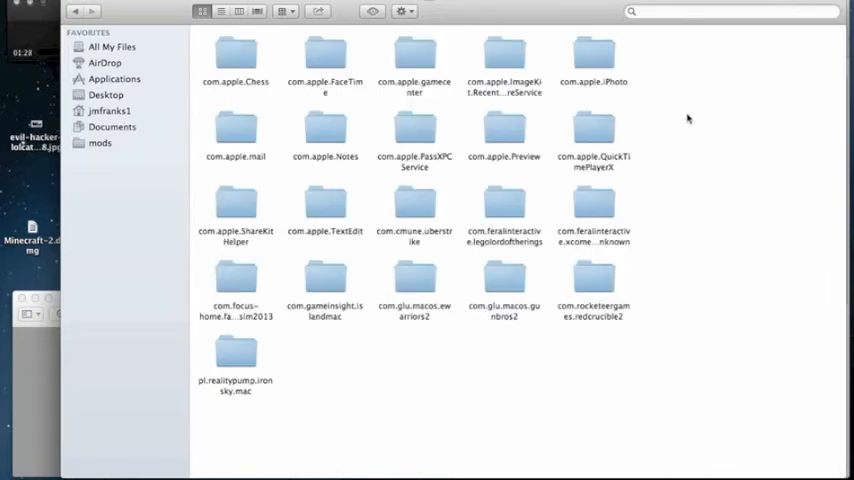
{"action": "mouse_move", "coordinate": [355, 365]}
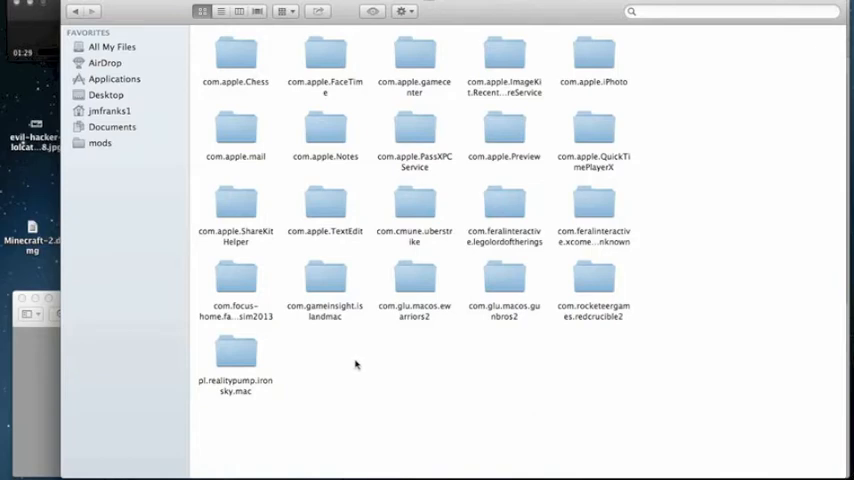
{"action": "mouse_move", "coordinate": [247, 293]}
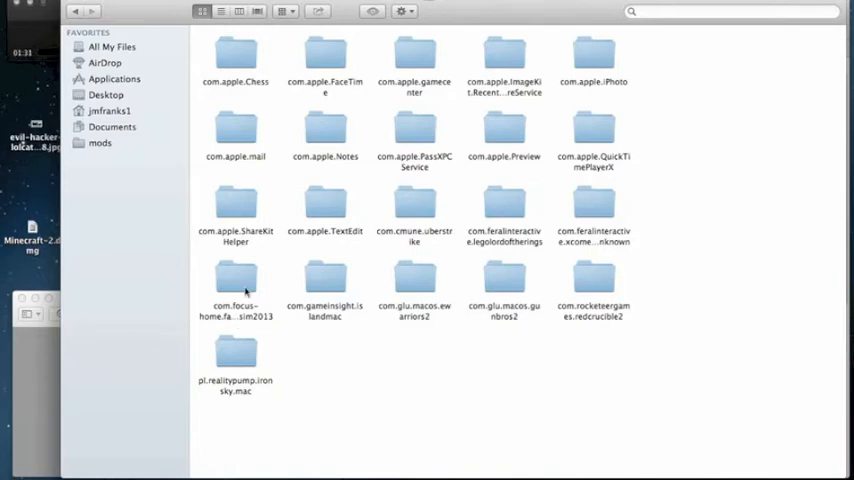
{"action": "left_click", "coordinate": [235, 280]}
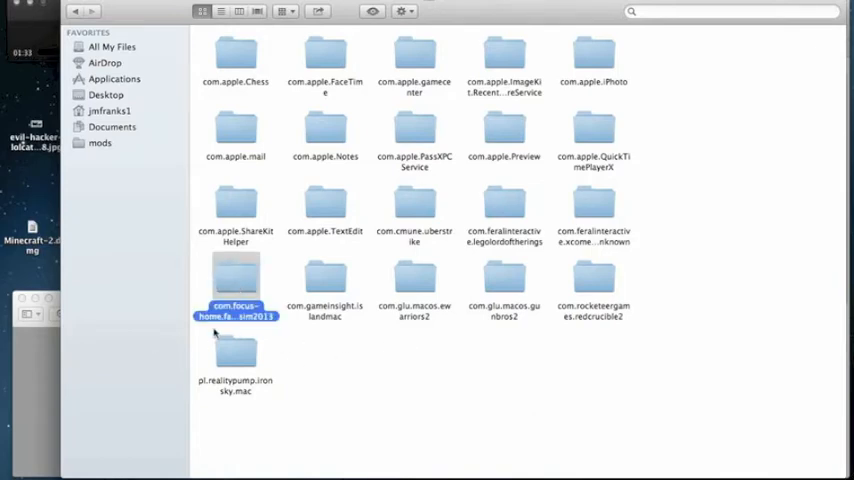
{"action": "mouse_move", "coordinate": [385, 402]}
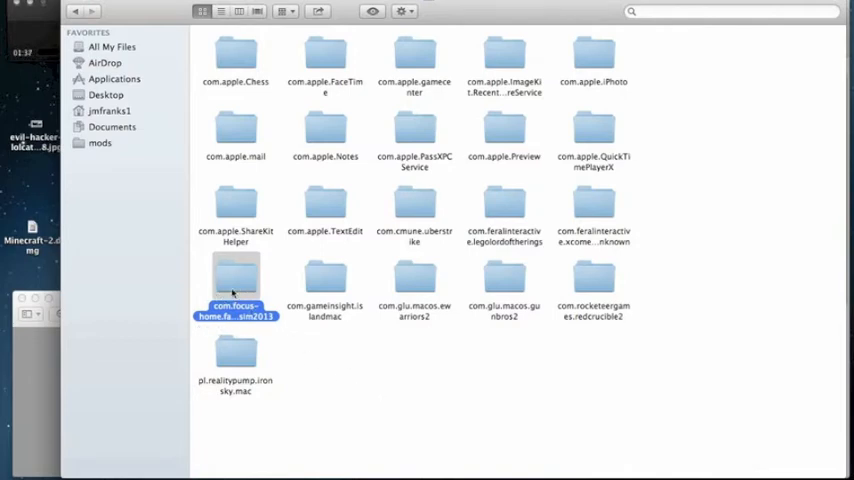
{"action": "double_click", "coordinate": [235, 280]}
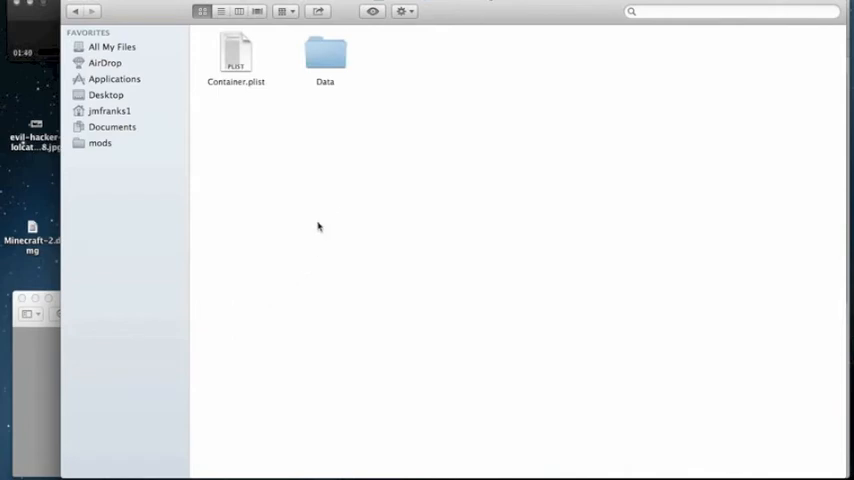
Drill through Data, Library and Application Support into the FarmingSimulator2013 folder
{"action": "left_click", "coordinate": [325, 52]}
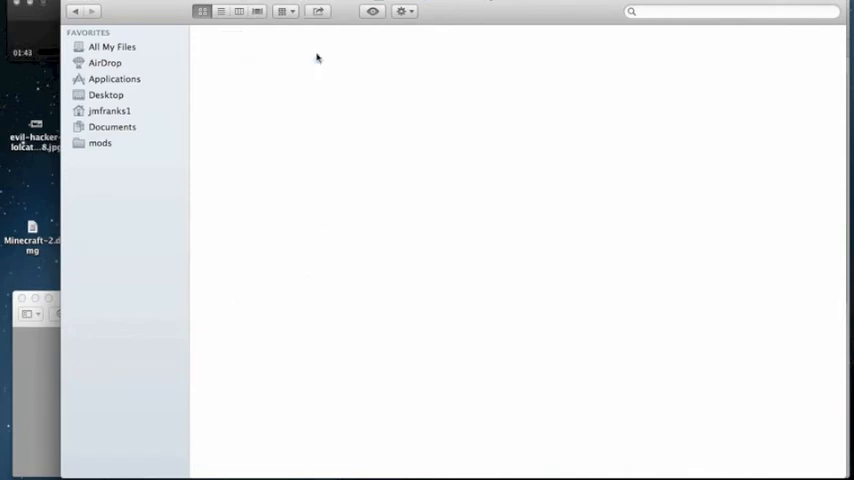
{"action": "left_click", "coordinate": [109, 110]}
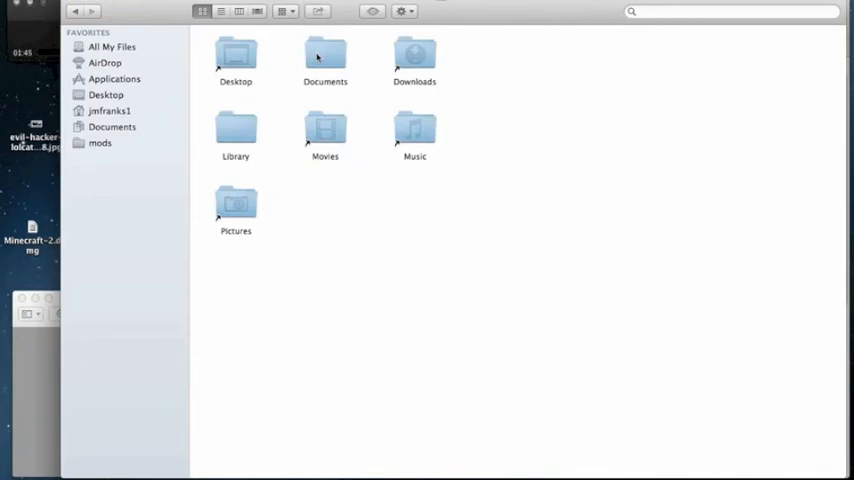
{"action": "mouse_move", "coordinate": [252, 171]}
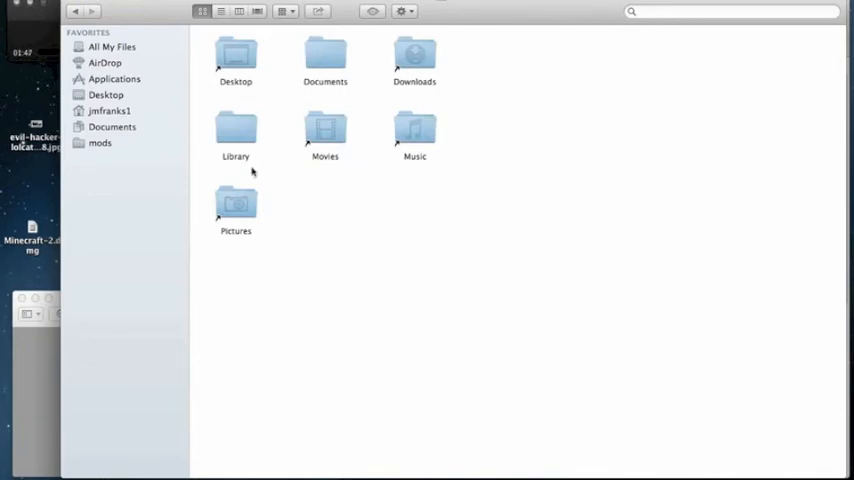
{"action": "mouse_move", "coordinate": [226, 135]}
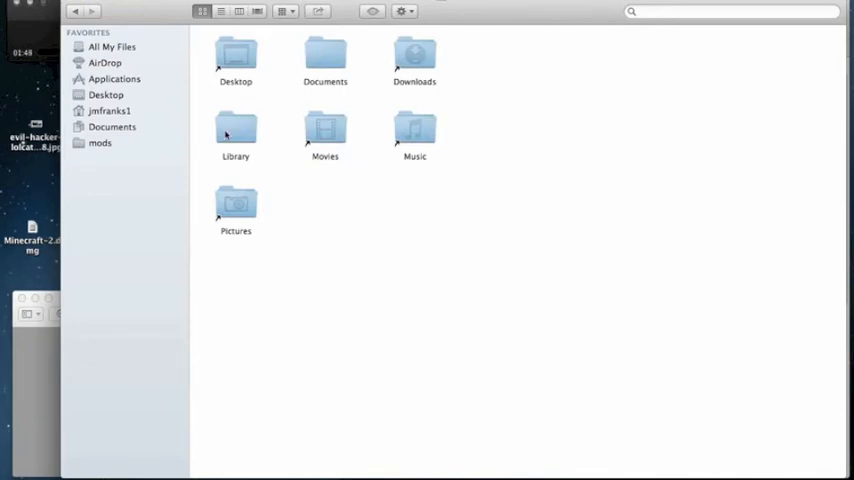
{"action": "double_click", "coordinate": [235, 135]}
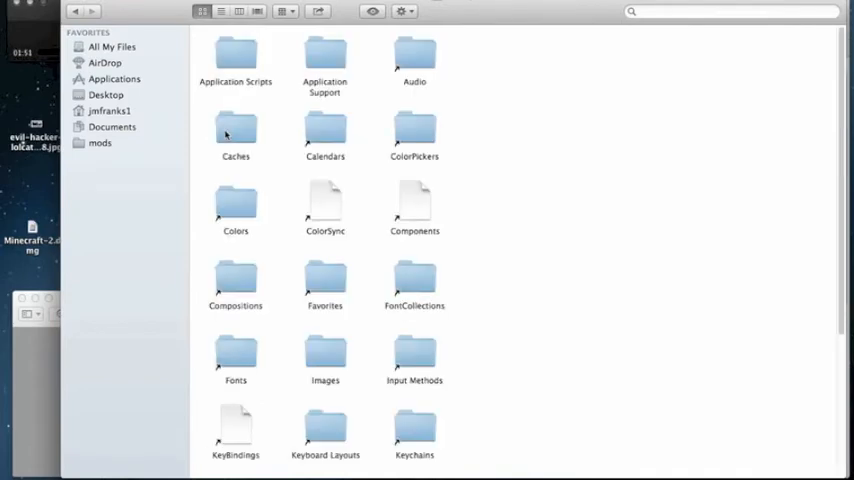
{"action": "mouse_move", "coordinate": [474, 181]}
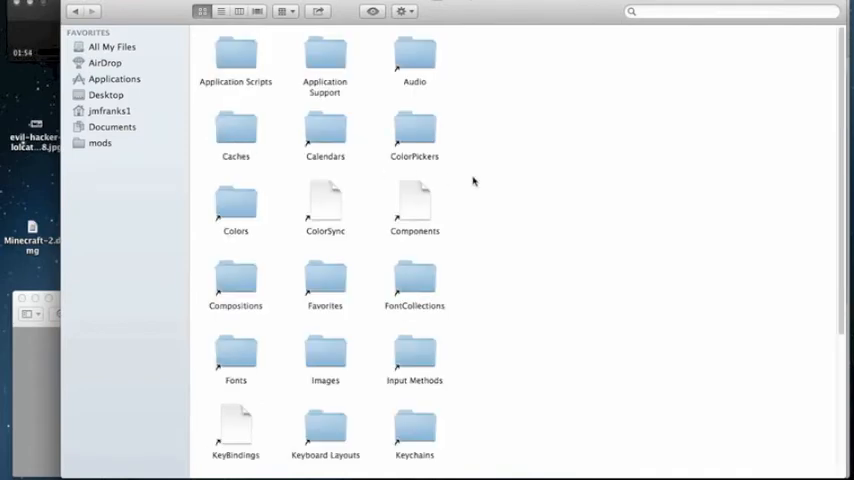
{"action": "left_click", "coordinate": [324, 55]}
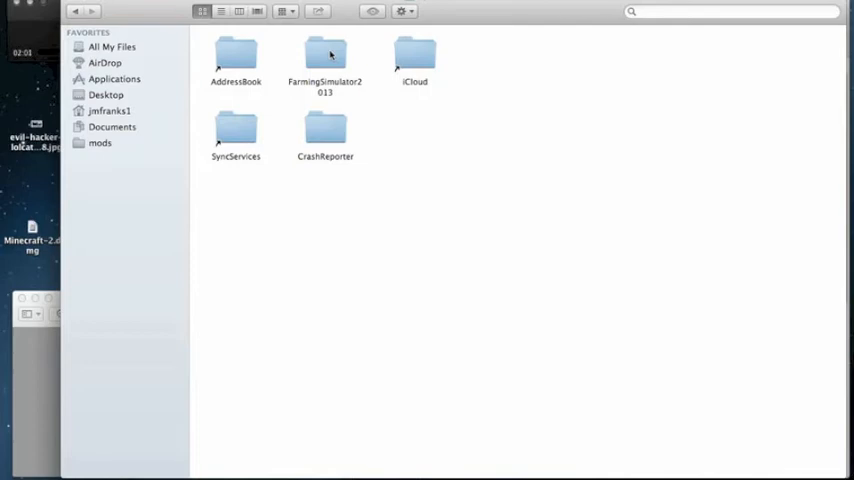
{"action": "double_click", "coordinate": [324, 53]}
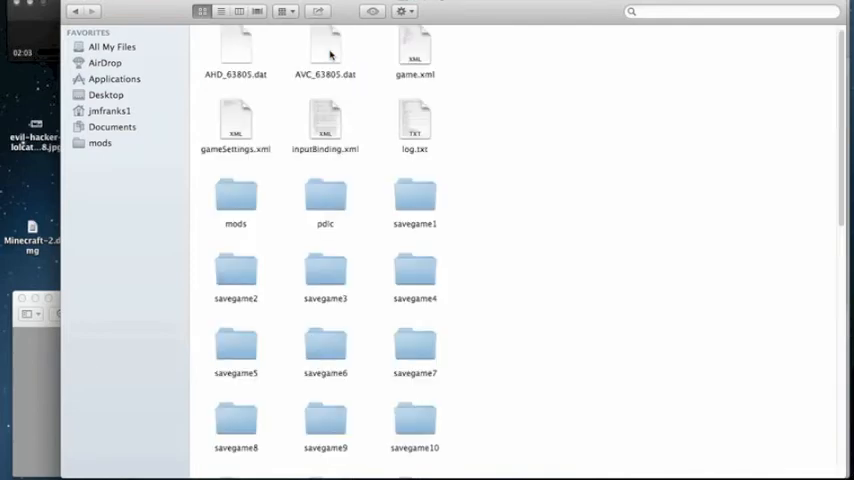
{"action": "mouse_move", "coordinate": [507, 141]}
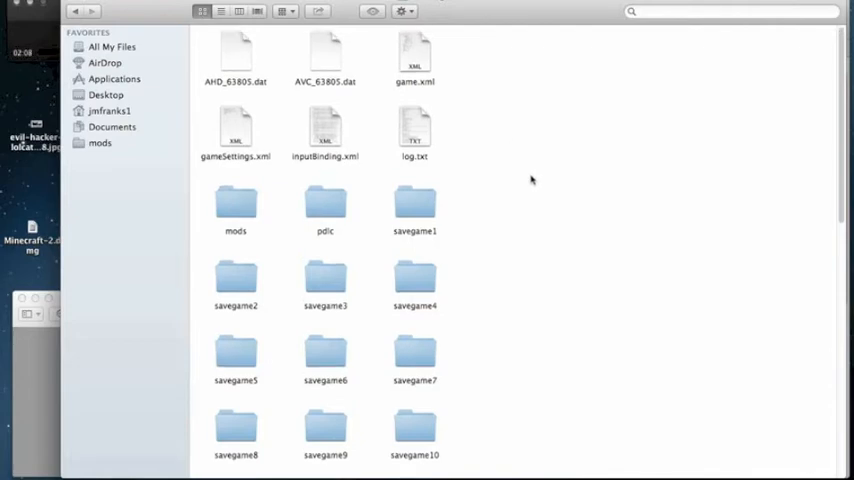
Select gameSettings.xml and show its context menu with the Open With app list
{"action": "left_click", "coordinate": [235, 135]}
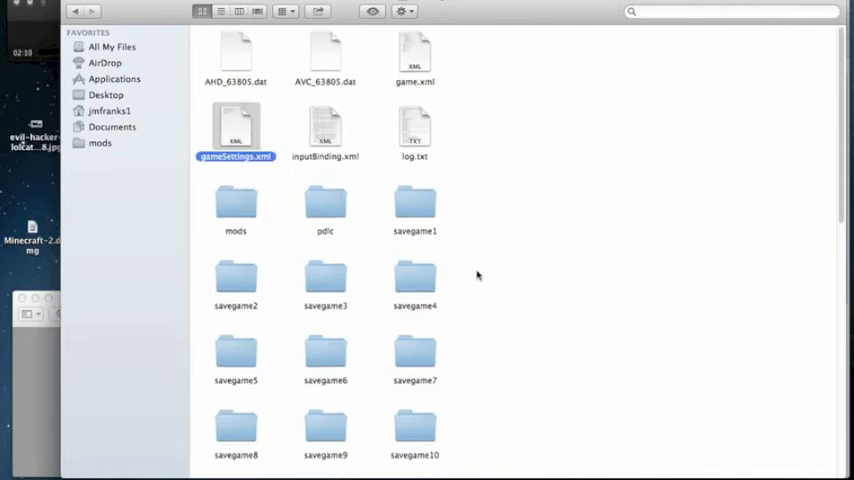
{"action": "mouse_move", "coordinate": [593, 255]}
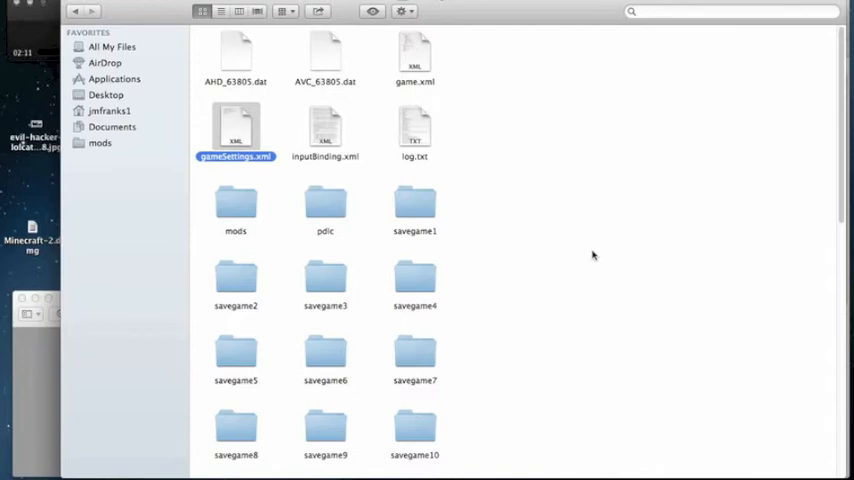
{"action": "mouse_move", "coordinate": [257, 136]}
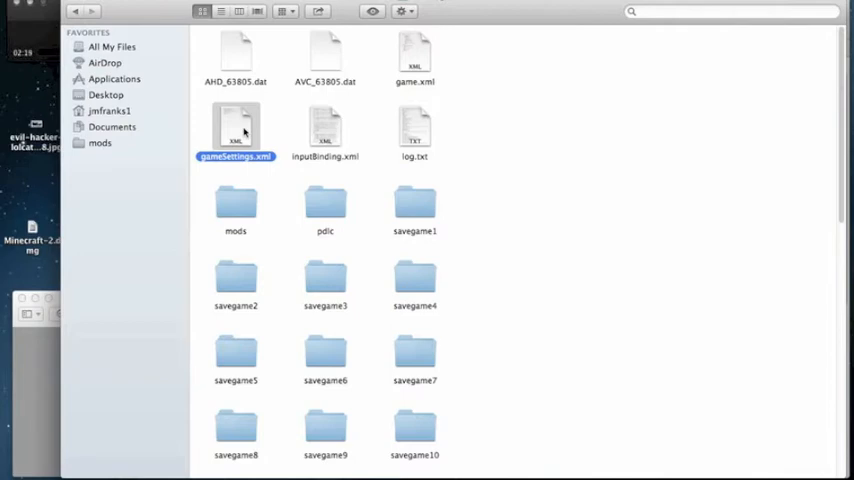
{"action": "right_click", "coordinate": [235, 130]}
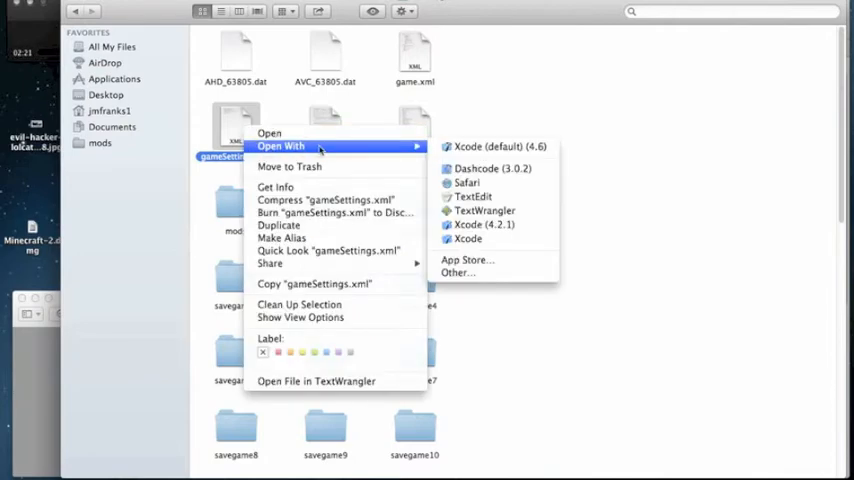
{"action": "mouse_move", "coordinate": [403, 150]}
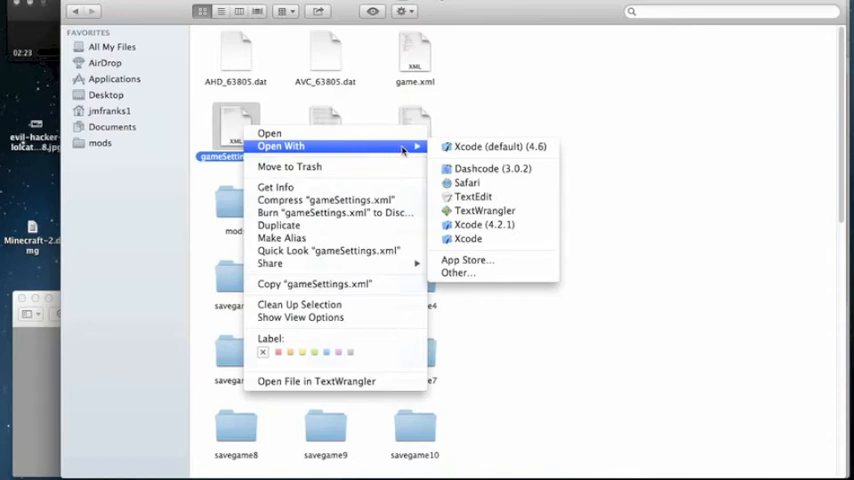
{"action": "mouse_move", "coordinate": [473, 196]}
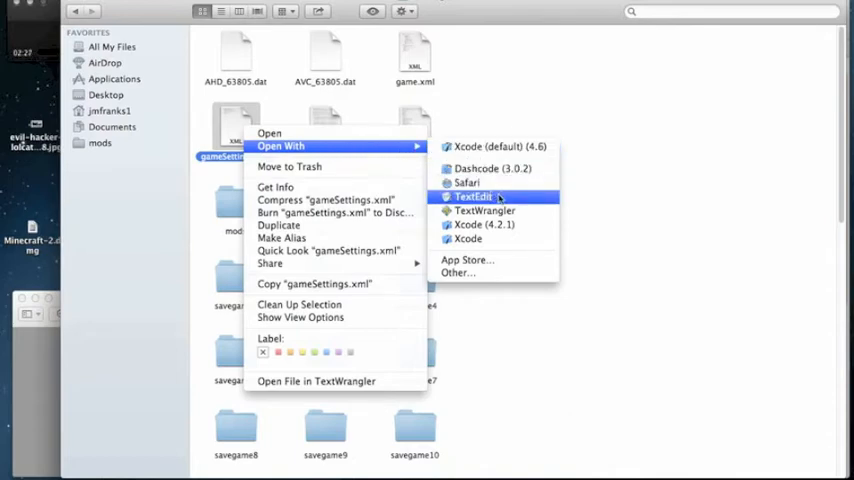
{"action": "mouse_move", "coordinate": [505, 197]}
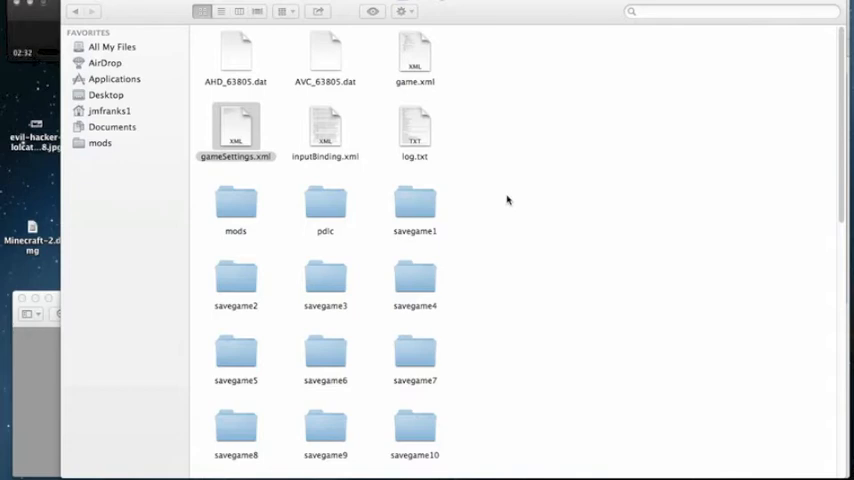
Edit the traffic density value in gameSettings.xml in TextEdit
{"action": "double_click", "coordinate": [235, 130]}
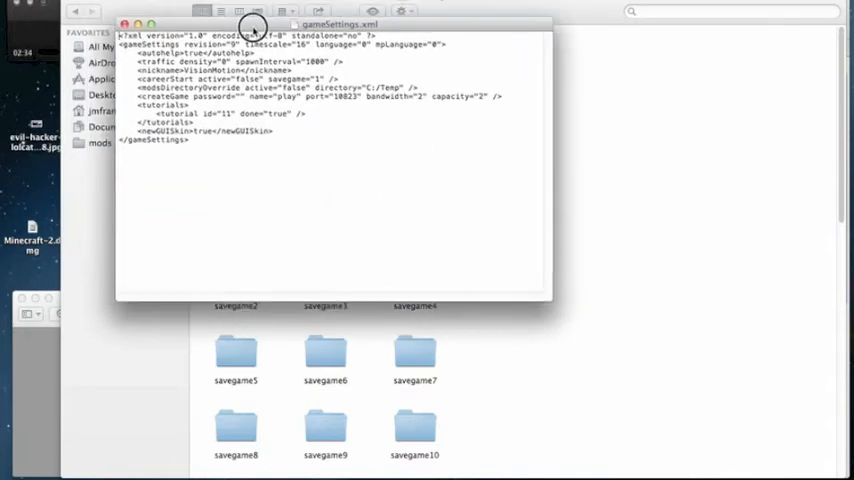
{"action": "left_click_drag", "start_coordinate": [252, 24], "coordinate": [467, 147]}
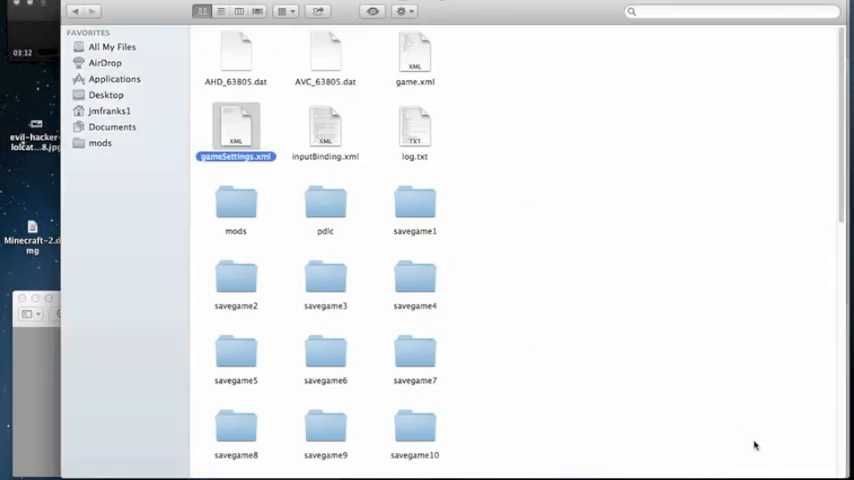
{"action": "mouse_move", "coordinate": [543, 9]}
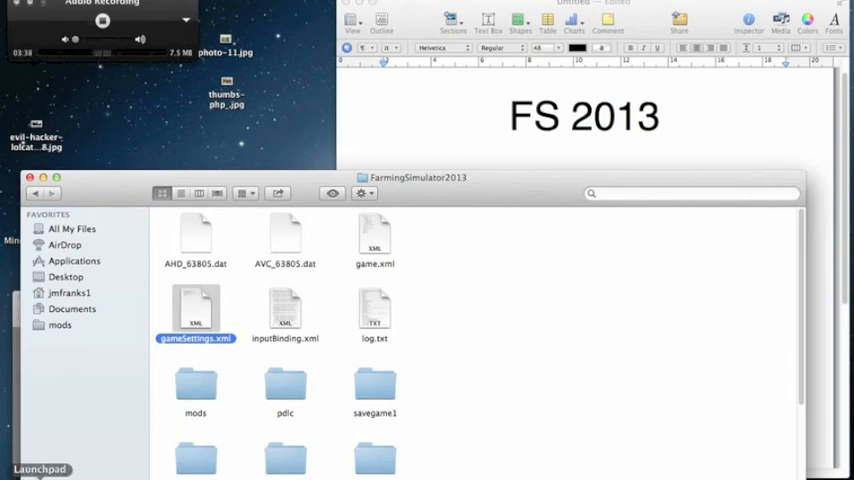
{"action": "left_click", "coordinate": [40, 468]}
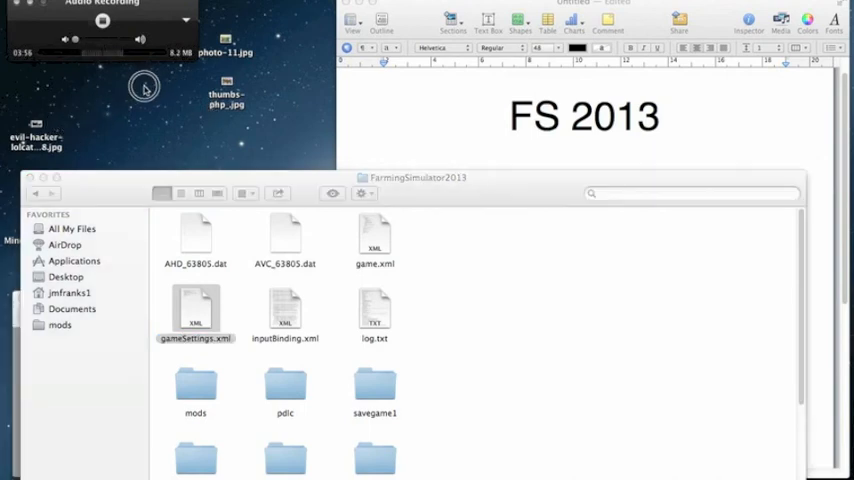
{"action": "mouse_move", "coordinate": [353, 112]}
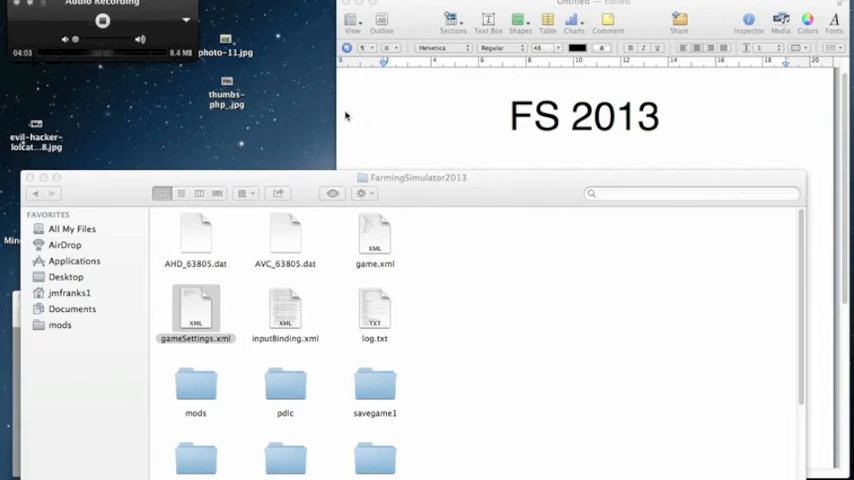
{"action": "mouse_move", "coordinate": [342, 118]}
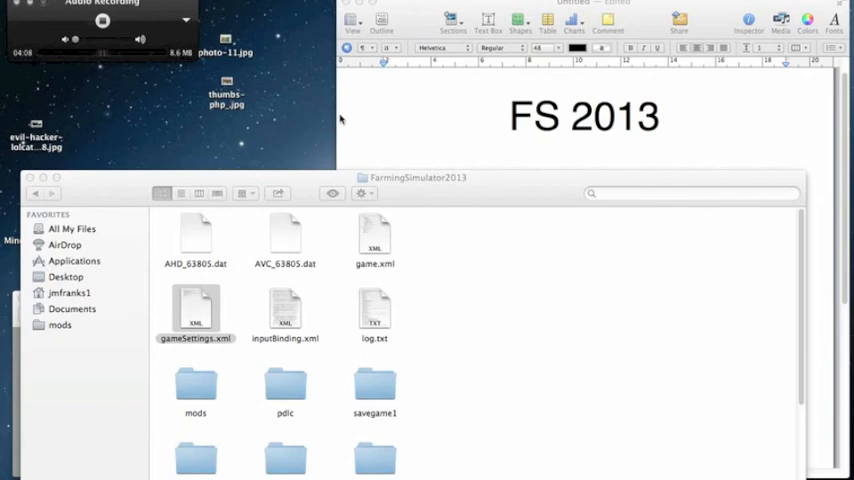
{"action": "mouse_move", "coordinate": [330, 128]}
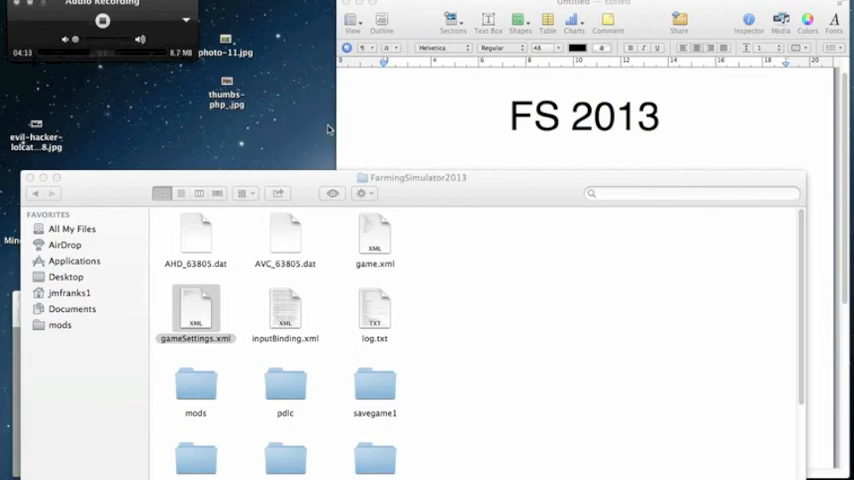
{"action": "mouse_move", "coordinate": [312, 139]}
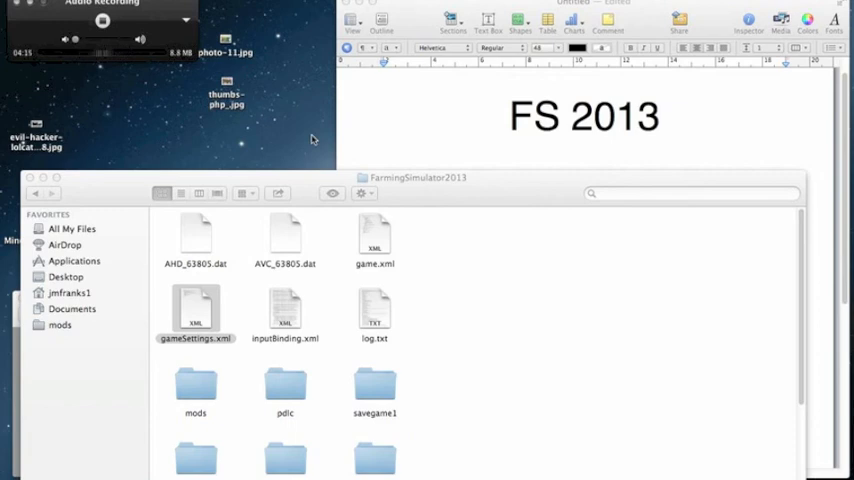
{"action": "mouse_move", "coordinate": [378, 8]}
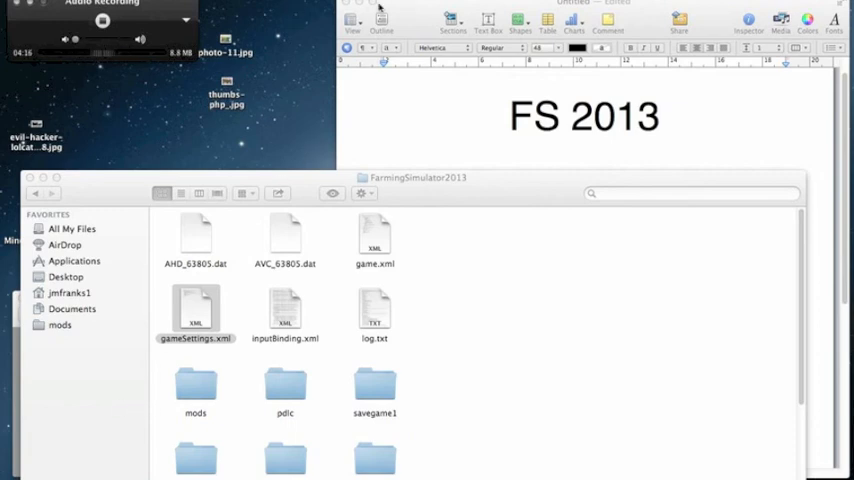
{"action": "mouse_move", "coordinate": [285, 84]}
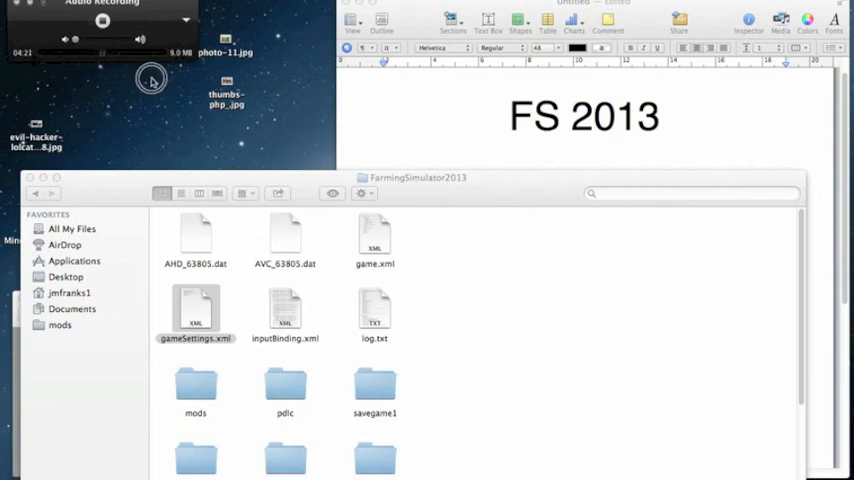
{"action": "mouse_move", "coordinate": [250, 64]}
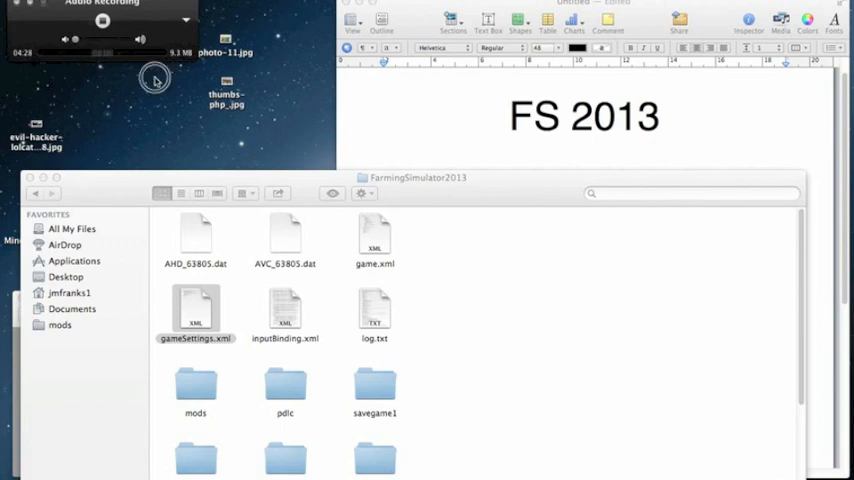
{"action": "mouse_move", "coordinate": [155, 87]}
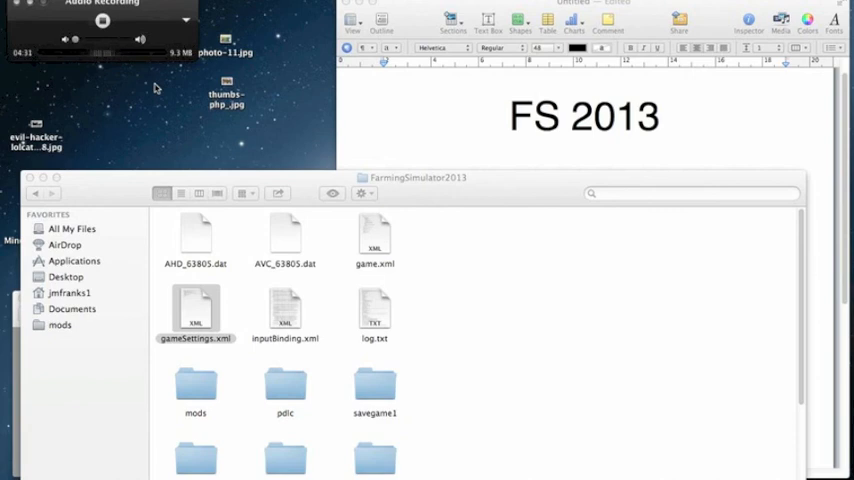